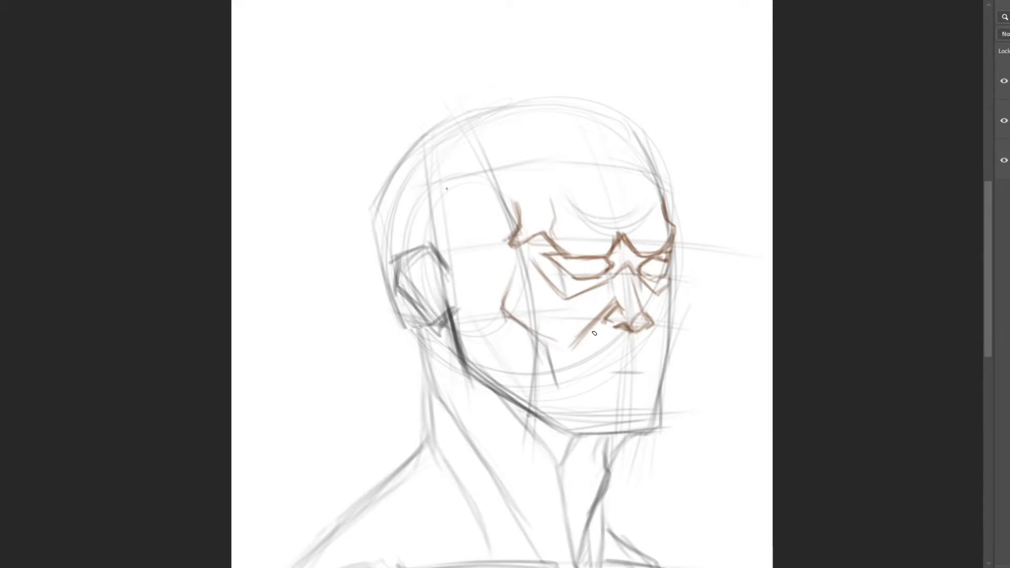
pyautogui.moveTo(612, 176)
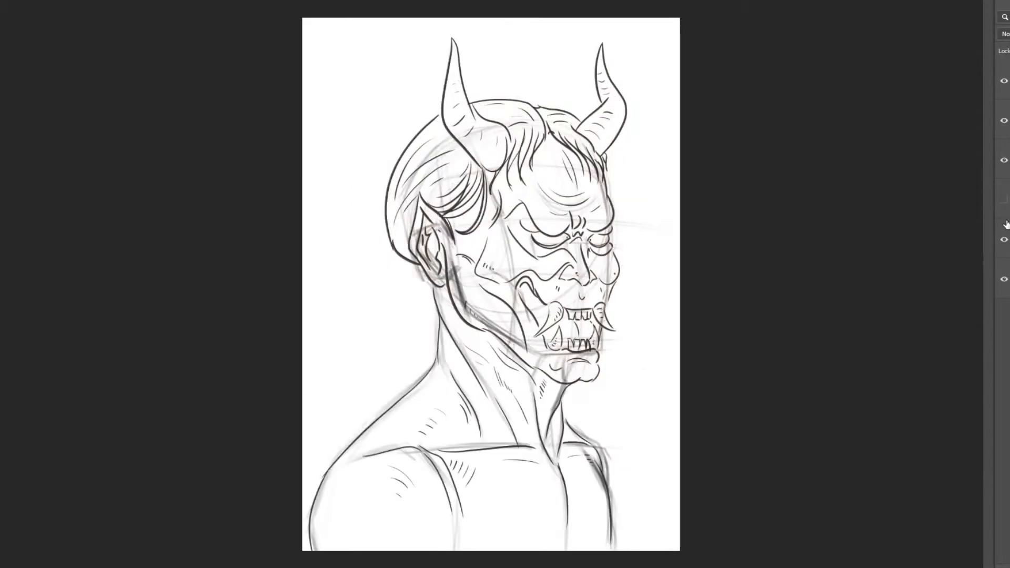
# Step: Fill the background tan and paint the mask's face, chin and swept hair brown
pyautogui.click(1003, 120)
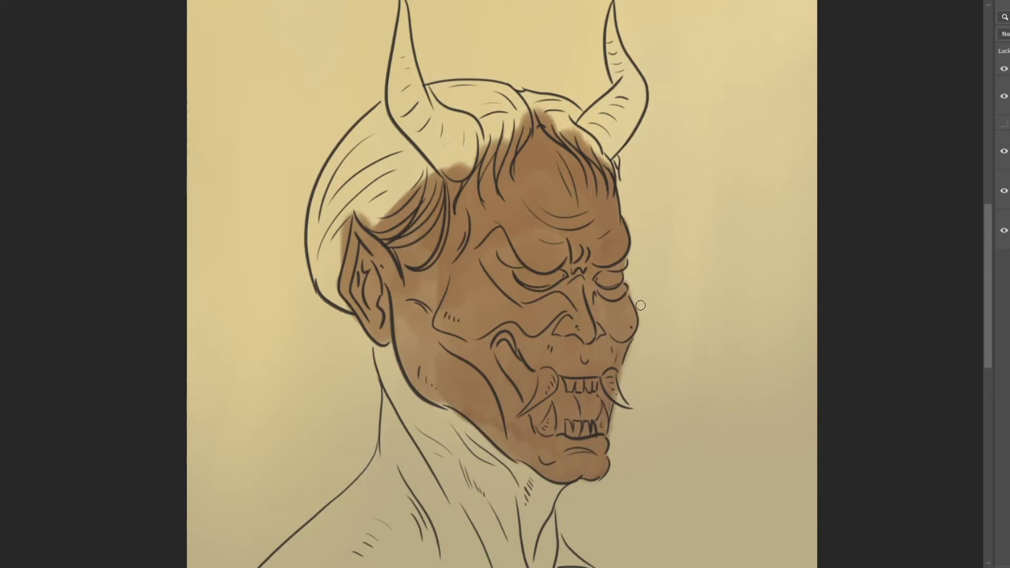
pyautogui.moveTo(437, 267)
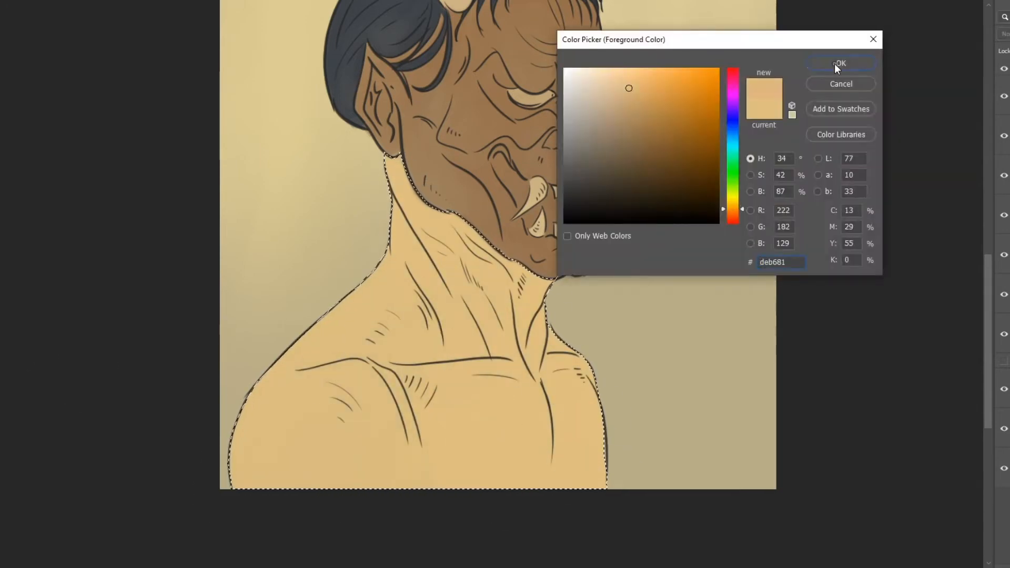
# Step: Accept the #deb681 pale skin tone to fill the selected neck and shoulders
pyautogui.click(840, 63)
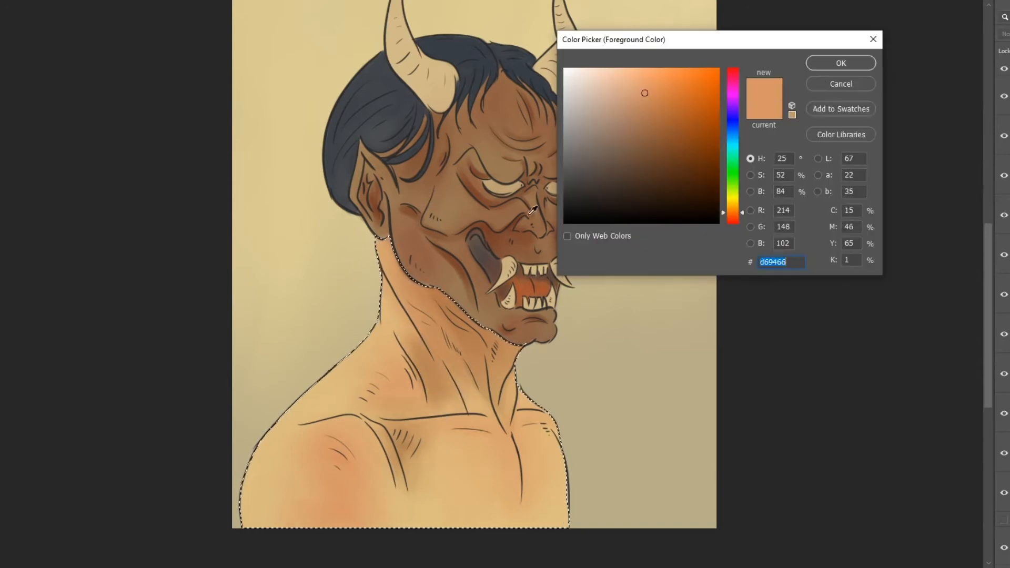
# Step: Accept the warmer orange tint for shading the neck, shoulders and mask
pyautogui.click(840, 62)
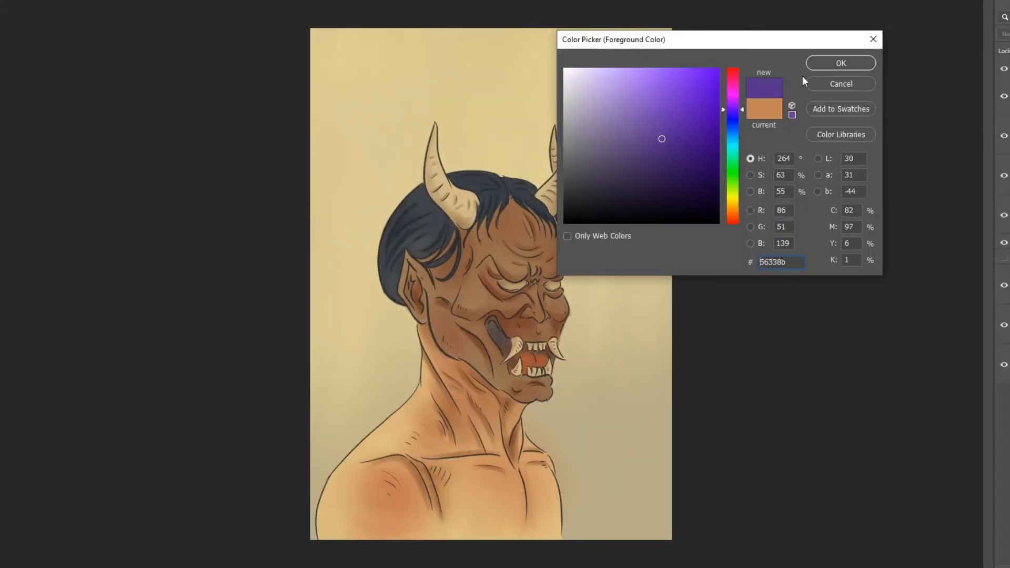
# Step: Accept #56338b purple for mouth shadows while recolouring the face deep crimson
pyautogui.click(840, 63)
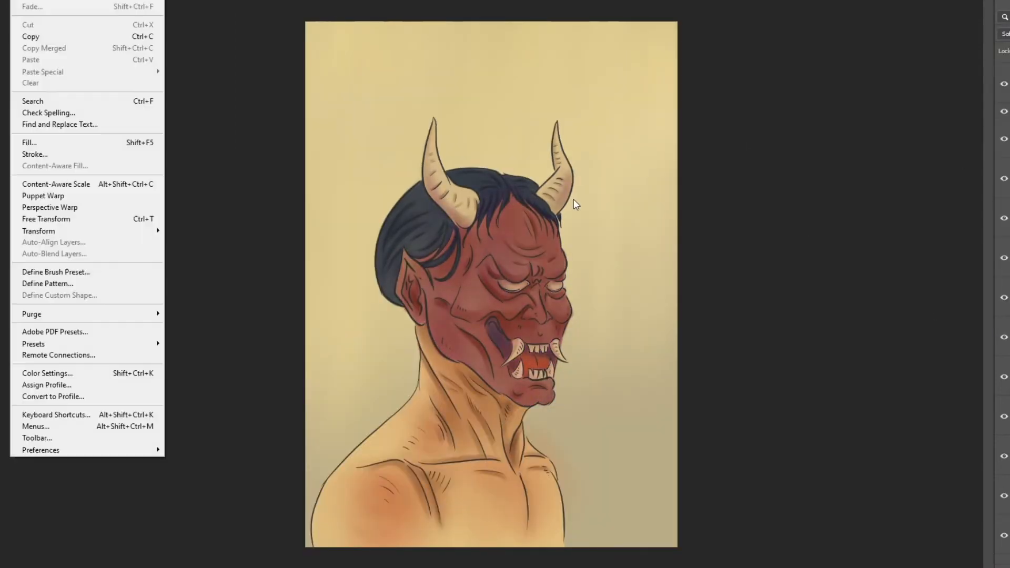
pyautogui.click(534, 292)
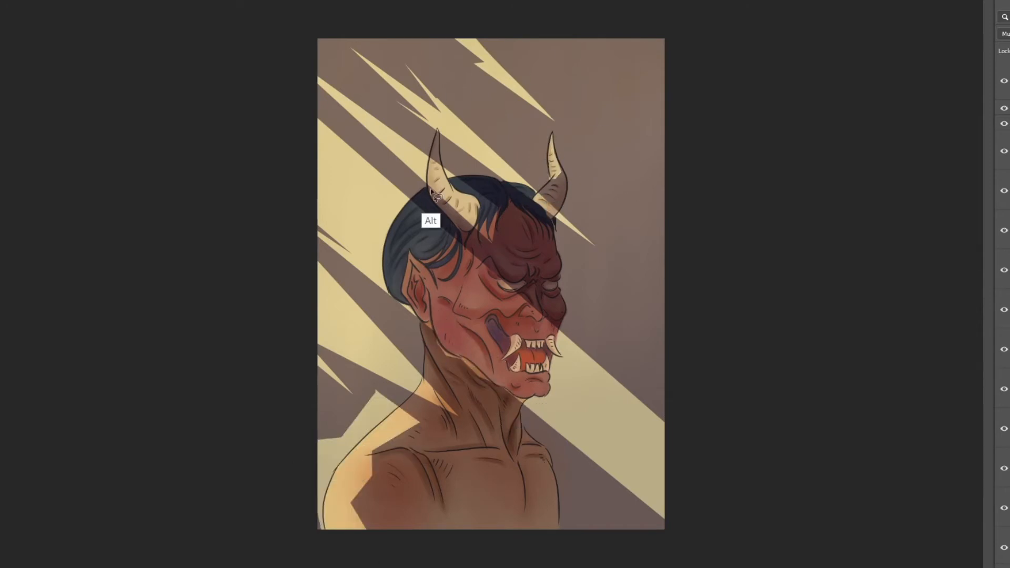
pyautogui.moveTo(525, 441)
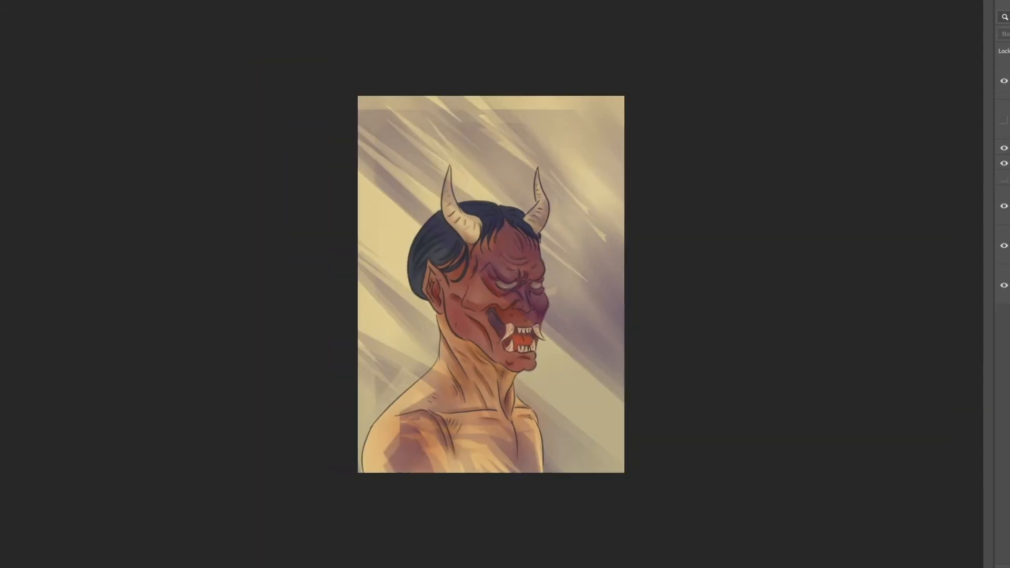
# Step: Hide the streak layers and lay a diagonal pale-yellow-to-dusky-pink gradient behind the oni
pyautogui.click(1003, 34)
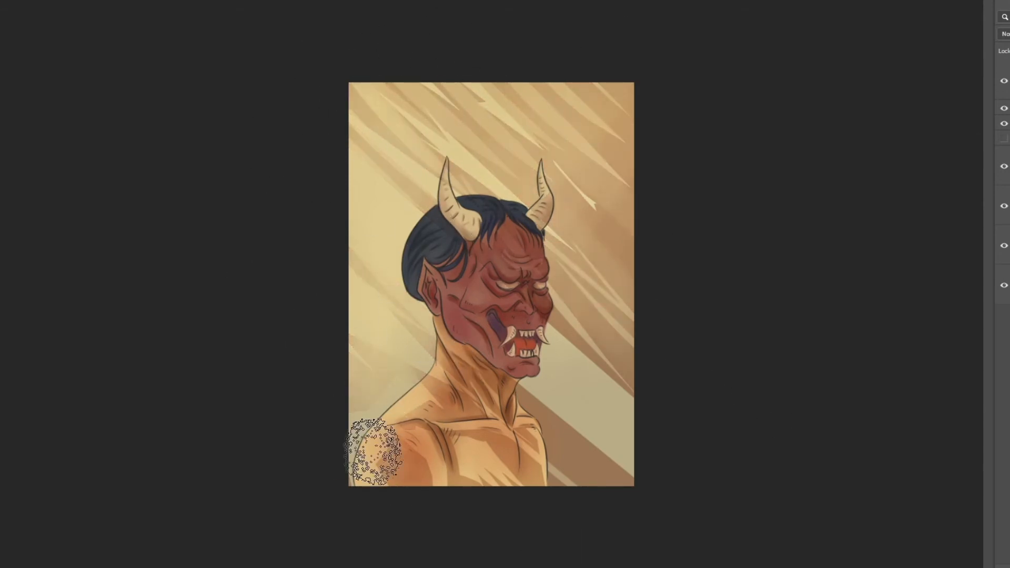
pyautogui.click(1004, 34)
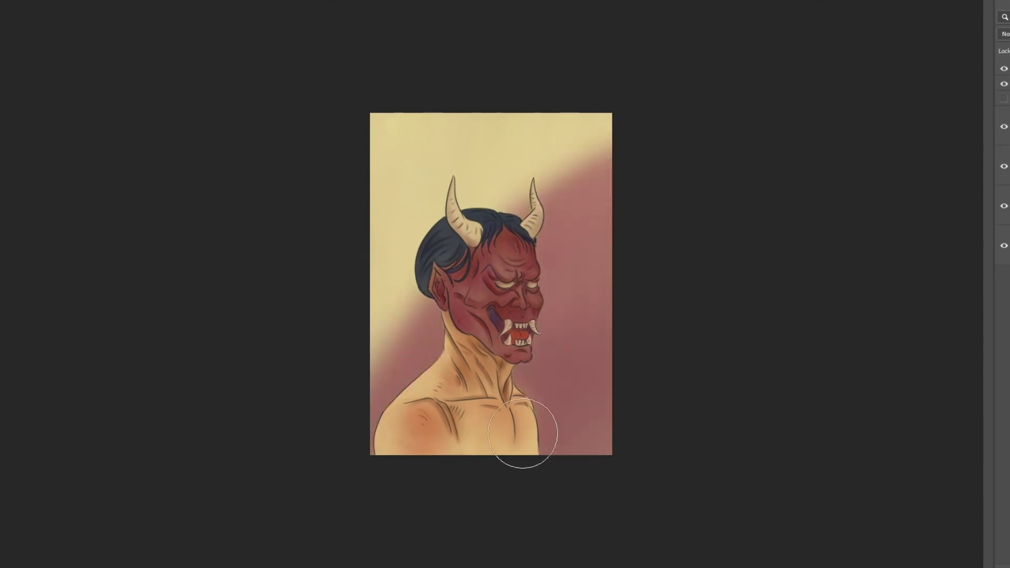
# Step: Redraw the background gradient with a blue-violet end replacing the dusky pink
pyautogui.click(1005, 33)
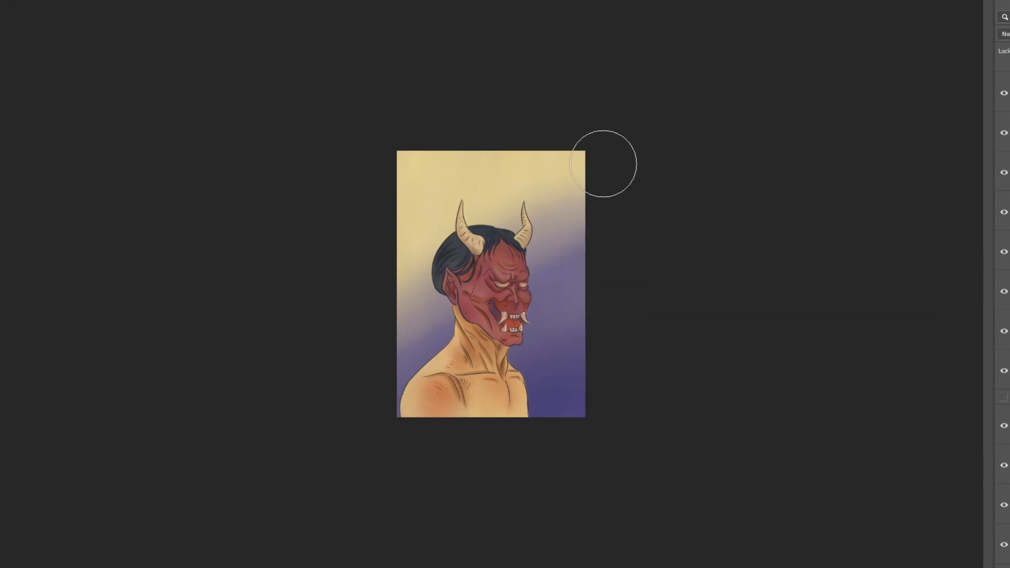
# Step: Brush vertical rust-brown streaks into pale yellow and load the red mask selection
pyautogui.click(1003, 34)
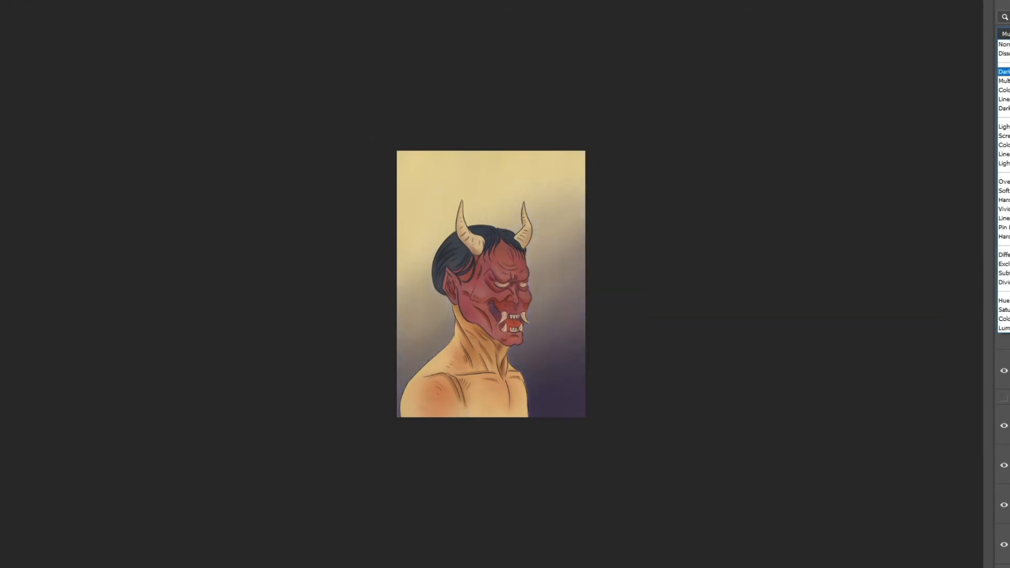
pyautogui.click(1005, 80)
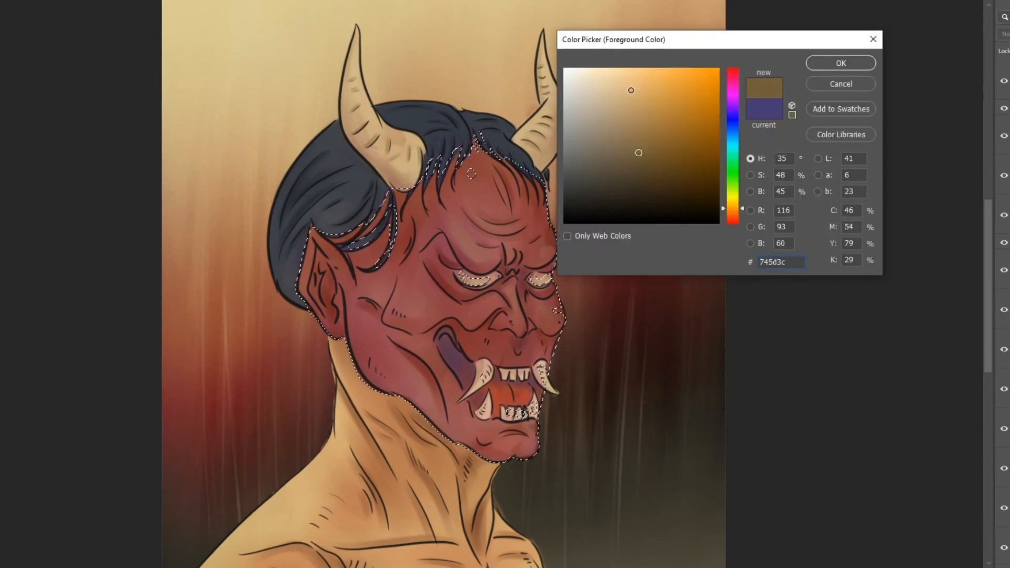
# Step: Add darker red shading and warm orange highlights on the forehead, brows and cheeks
pyautogui.click(841, 62)
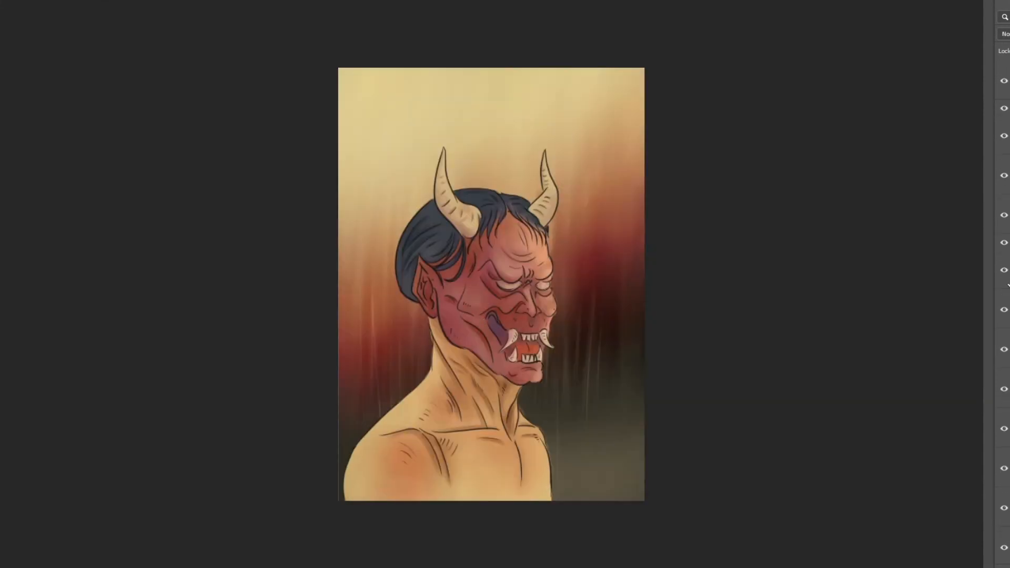
pyautogui.click(1004, 34)
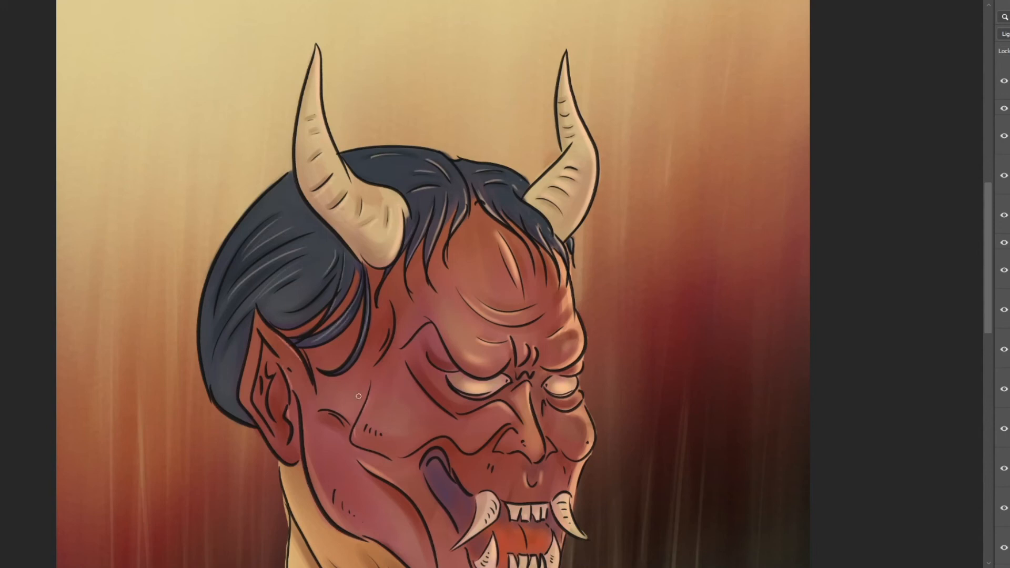
# Step: Shade the cheek and neck, carrying warm highlights onto the nose, lips and chin
pyautogui.scroll(-3)
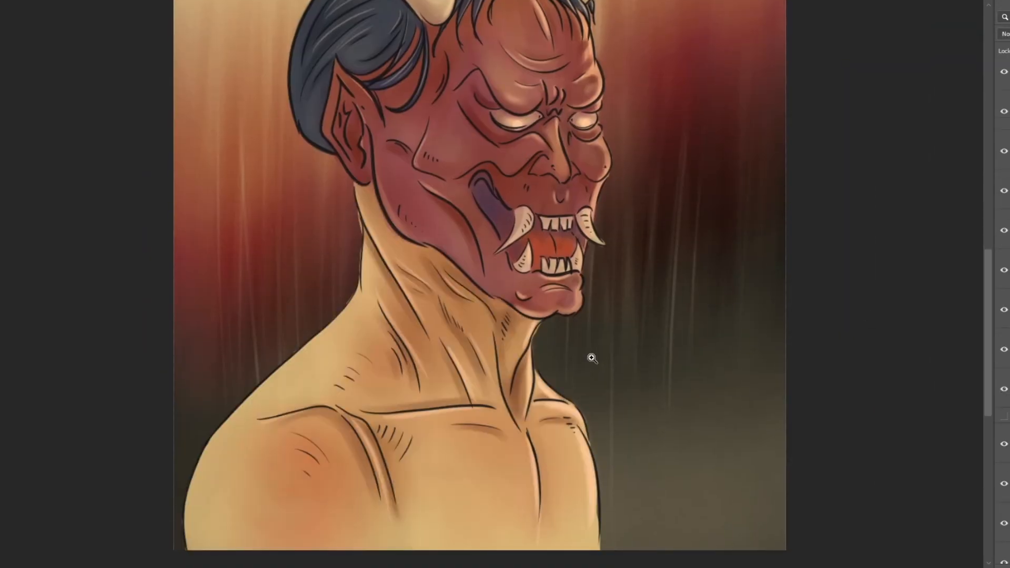
pyautogui.moveTo(592, 485)
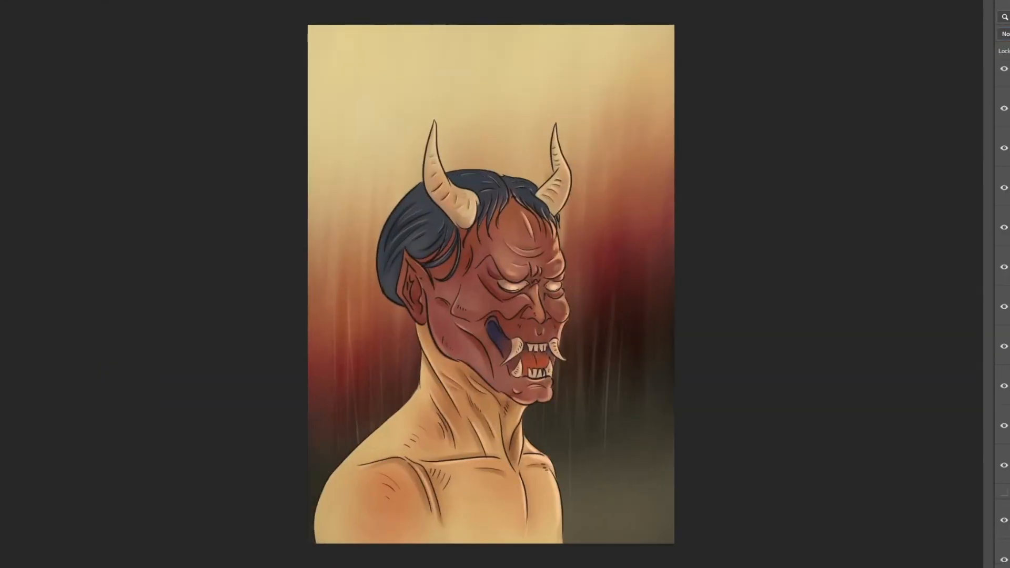
# Step: Cancel the Save As dialog and show the current layer's blend mode list
pyautogui.click(1004, 34)
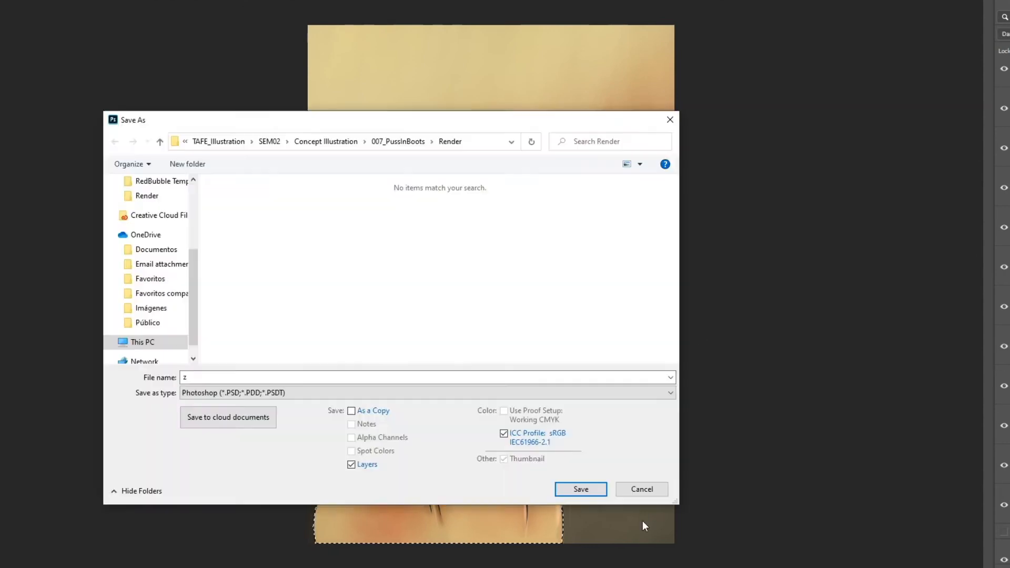
pyautogui.click(579, 489)
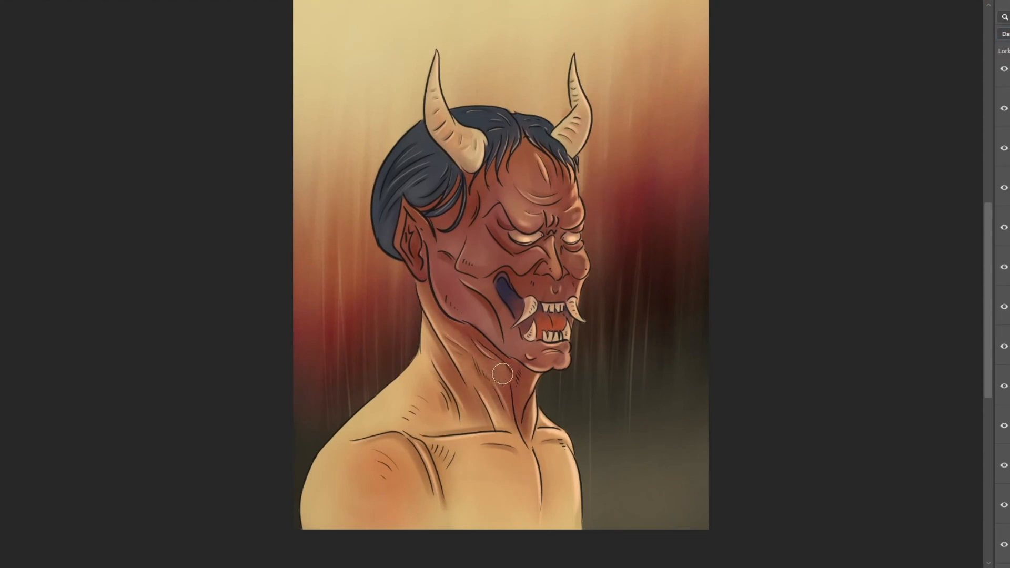
pyautogui.click(1004, 34)
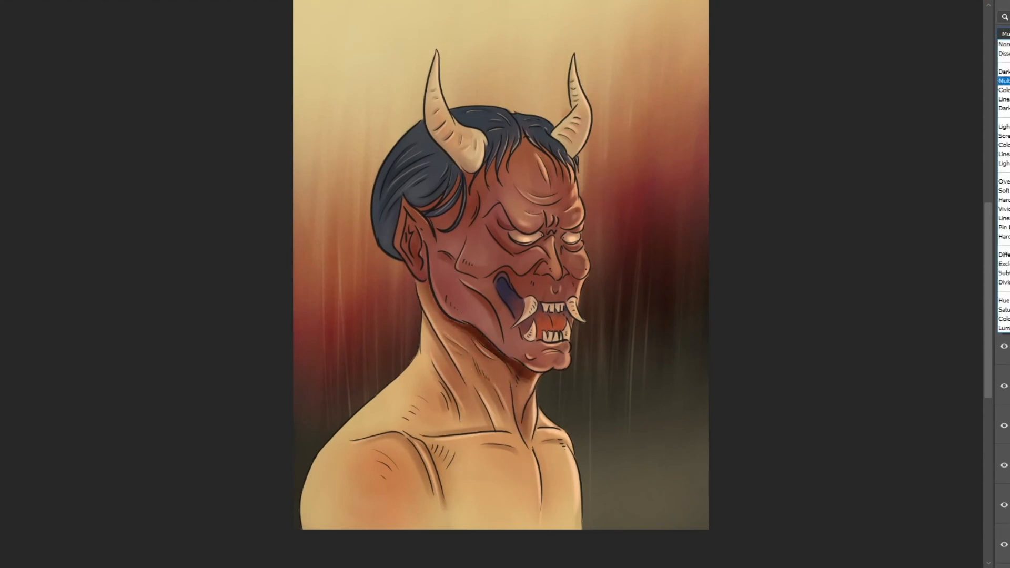